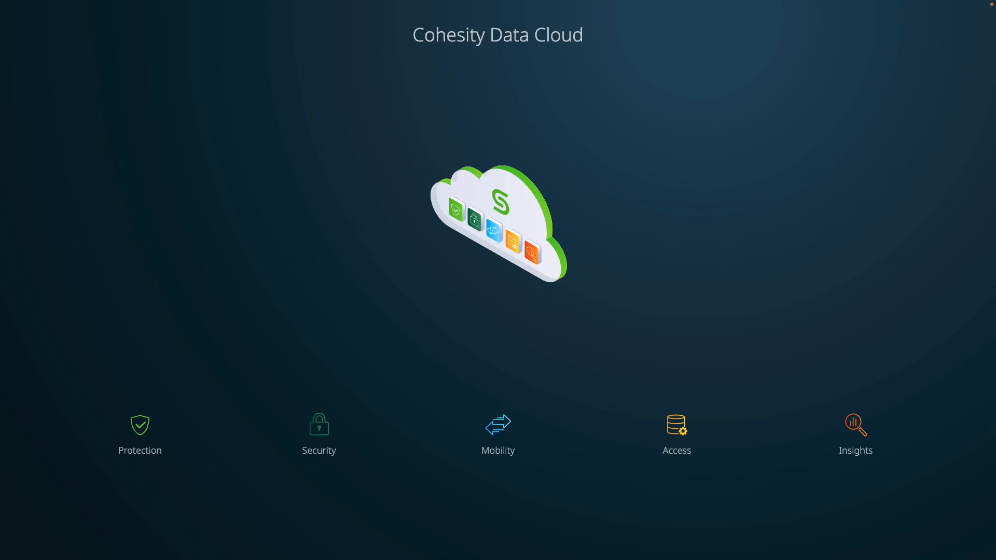
Enter the Protection area offering DataProtect and DataProtect as a Service
left_click(139, 431)
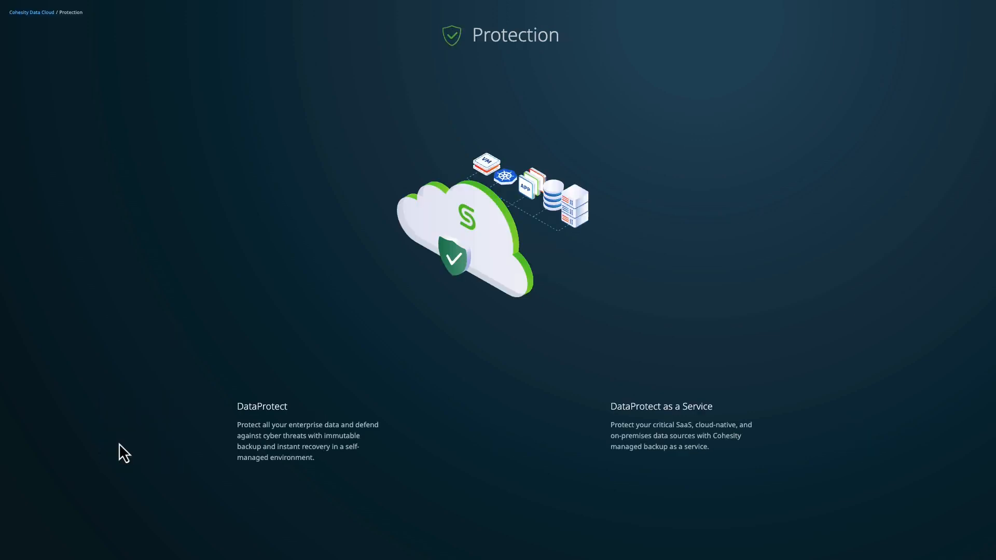
Go from the DataProtect as a Service dashboard to the registered Sources list
left_click(660, 407)
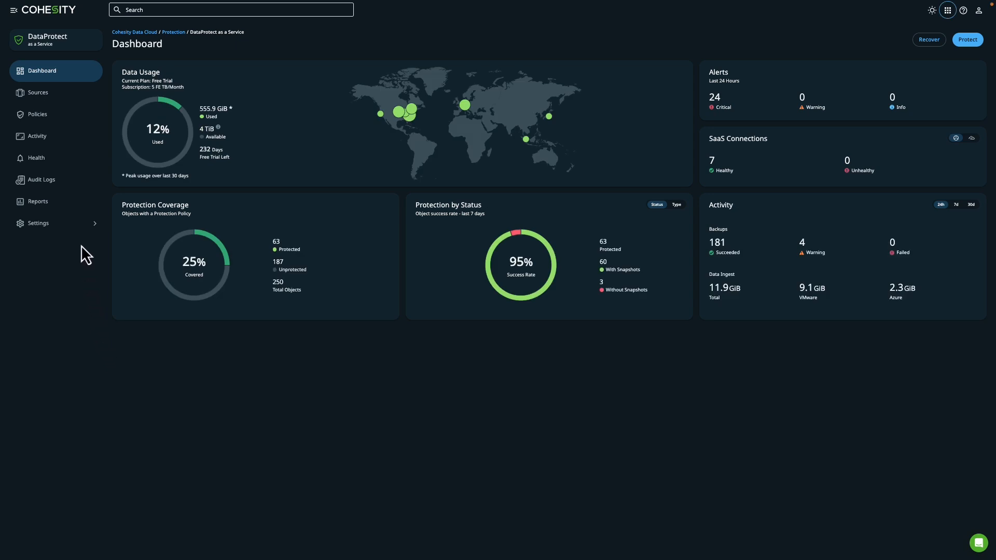
left_click(37, 93)
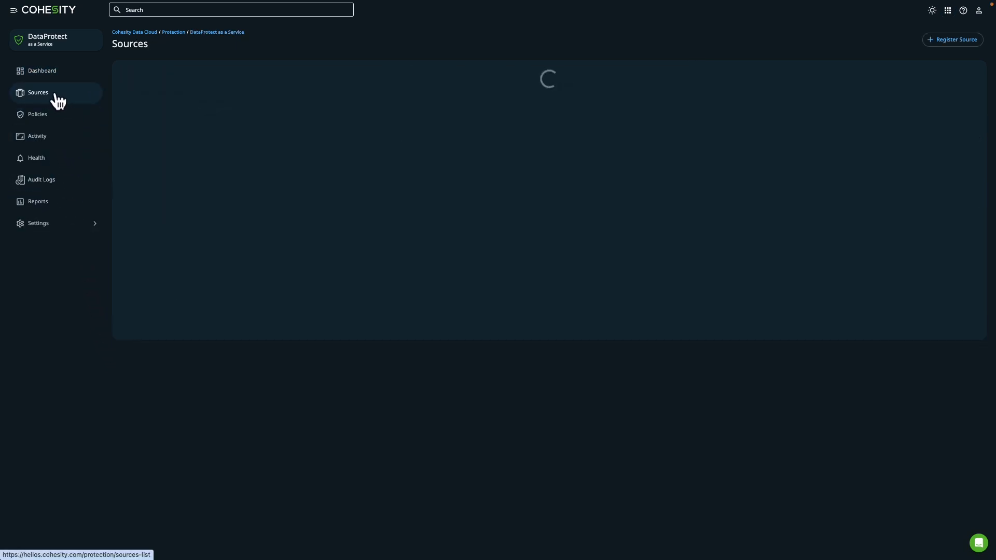
left_click(37, 92)
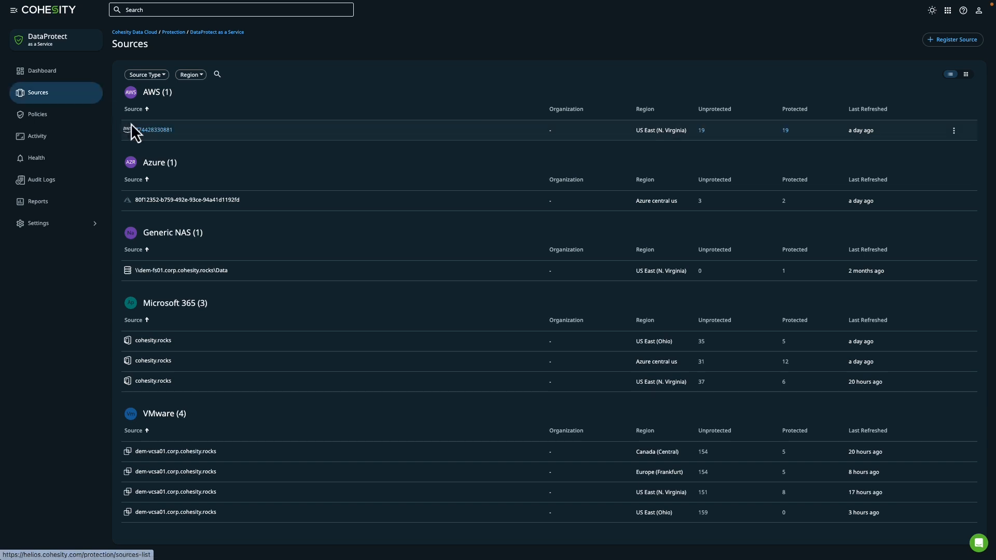
left_click(156, 130)
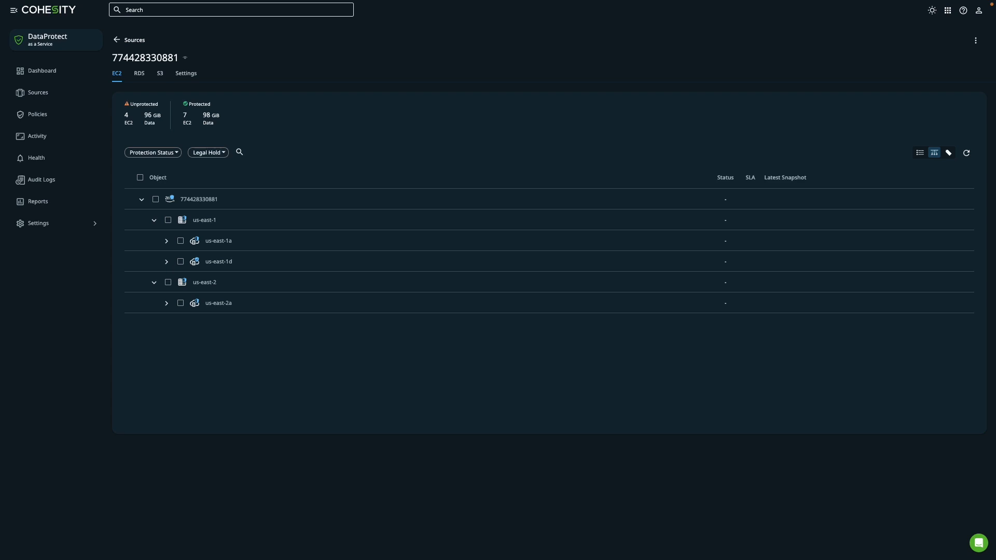
left_click(152, 152)
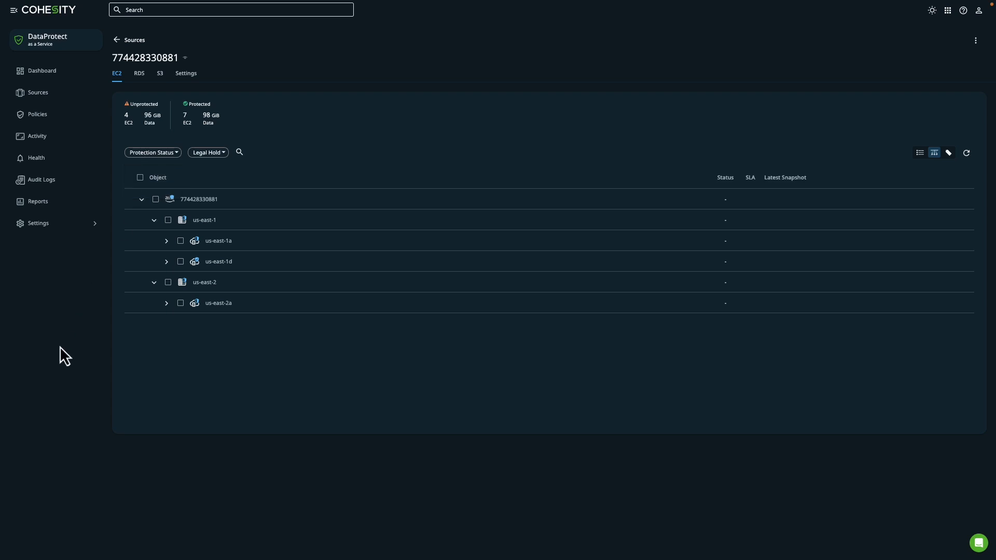
left_click(138, 72)
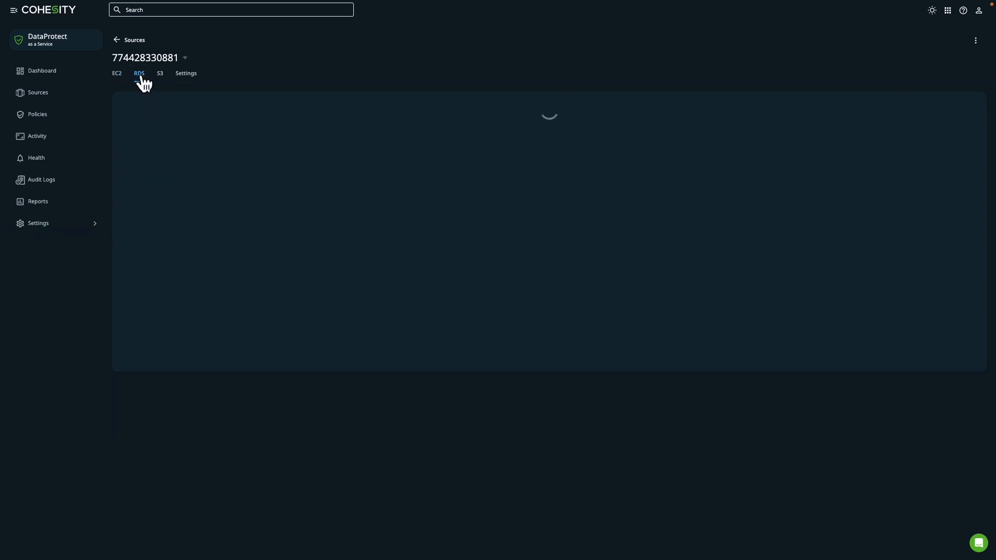
Select the postgres database under us-east-1c / scj-postgresdb and start a recovery
left_click(138, 73)
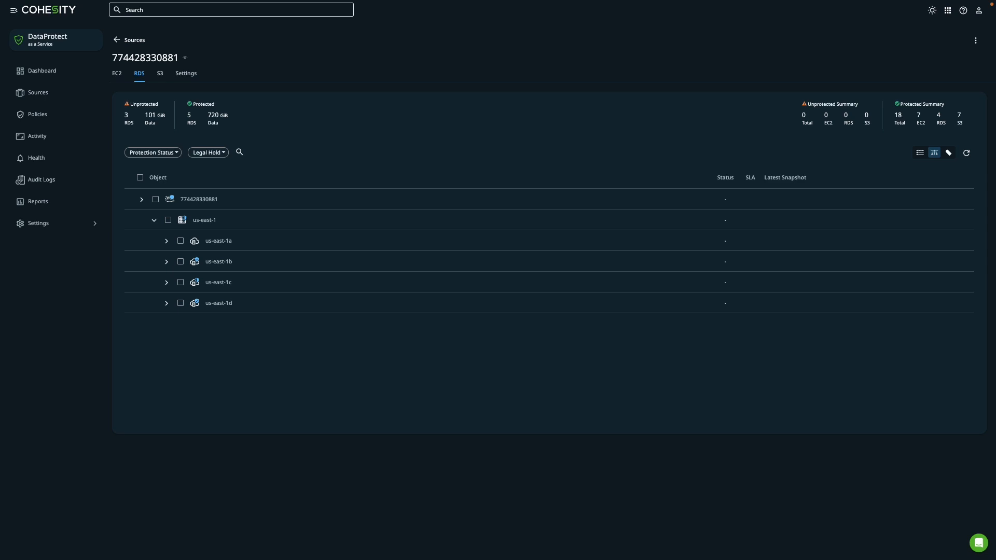
left_click(166, 282)
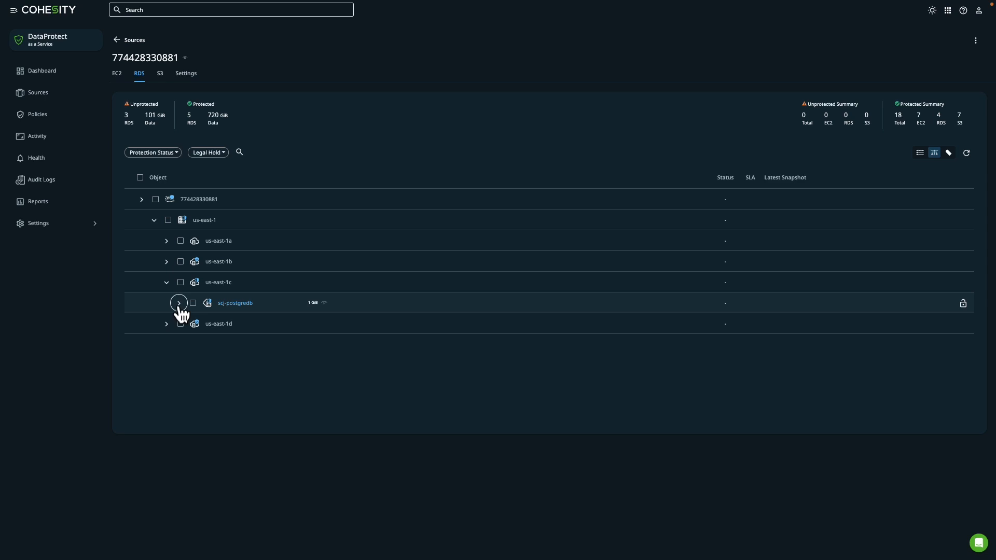
left_click(178, 303)
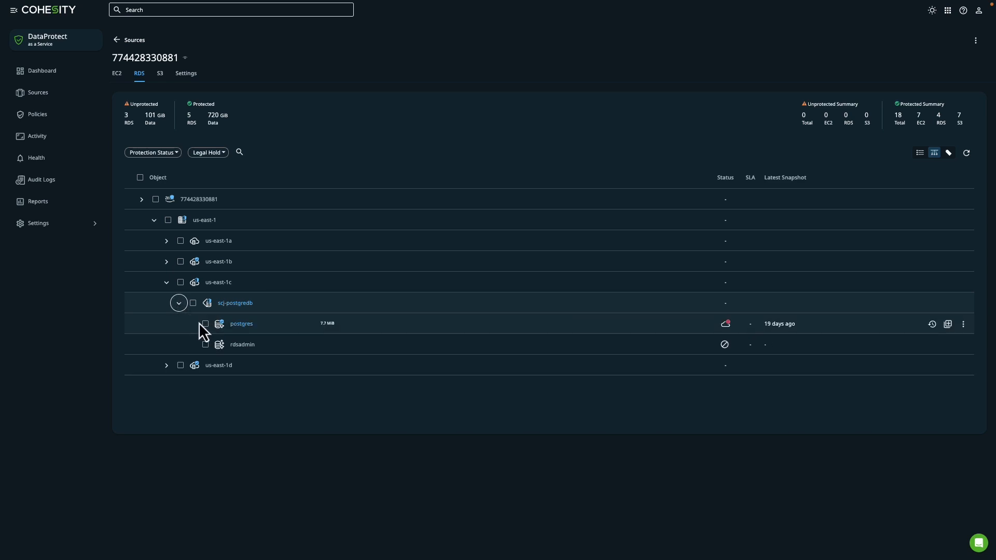
left_click(205, 323)
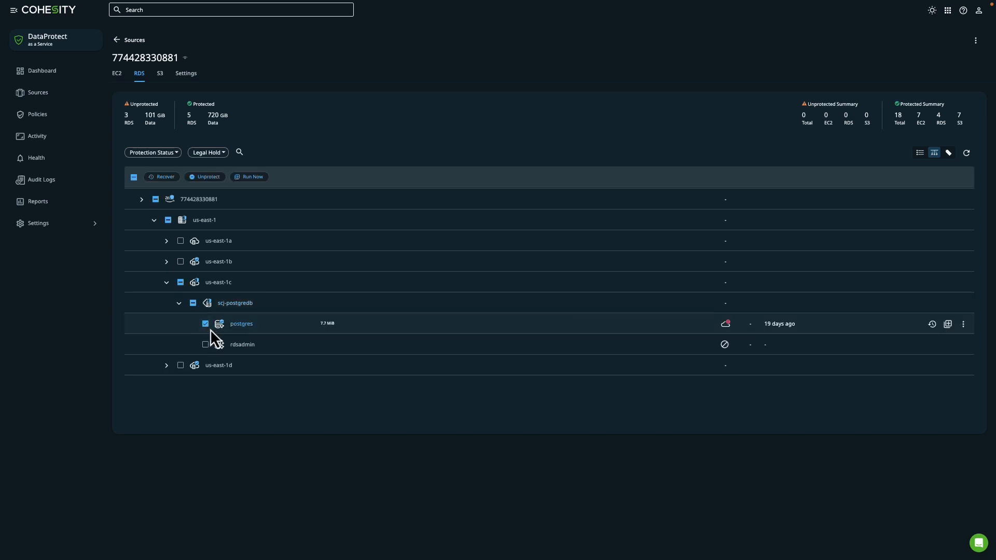
mouse_move(162, 177)
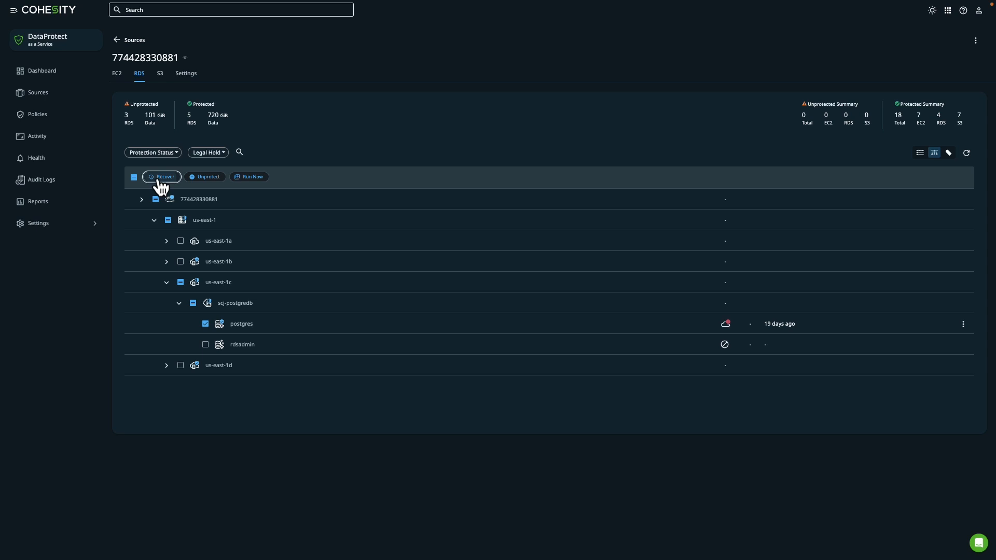
left_click(162, 176)
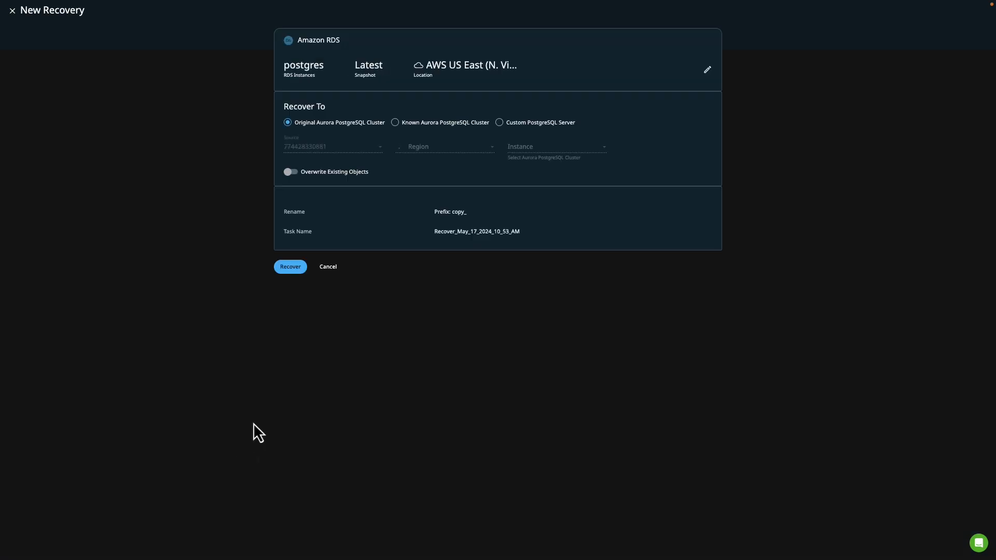
mouse_move(428, 295)
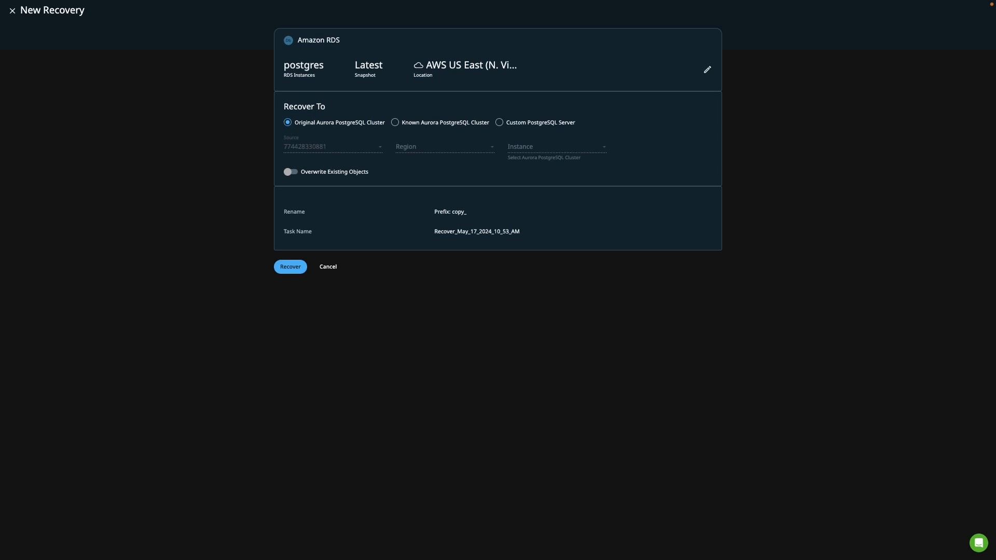
mouse_move(275, 130)
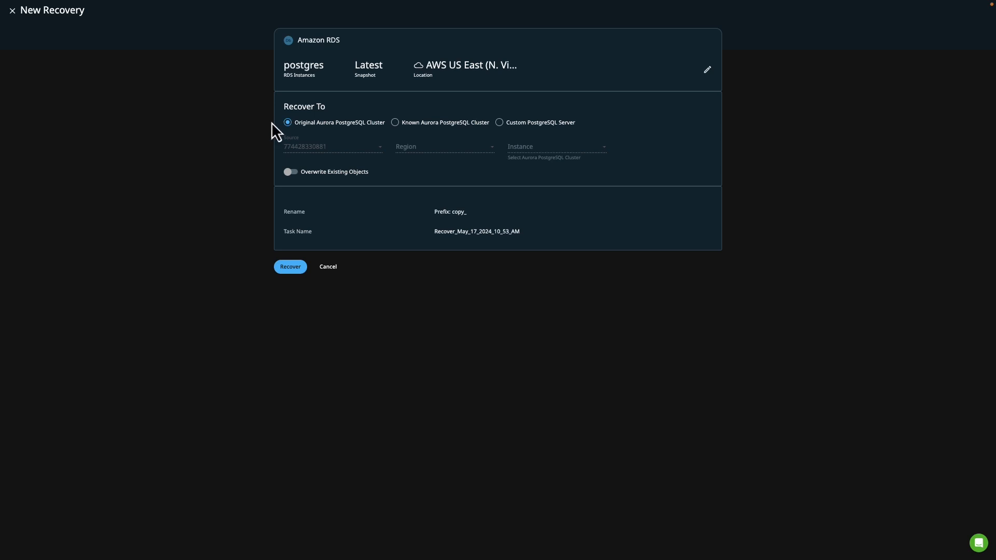
mouse_move(398, 136)
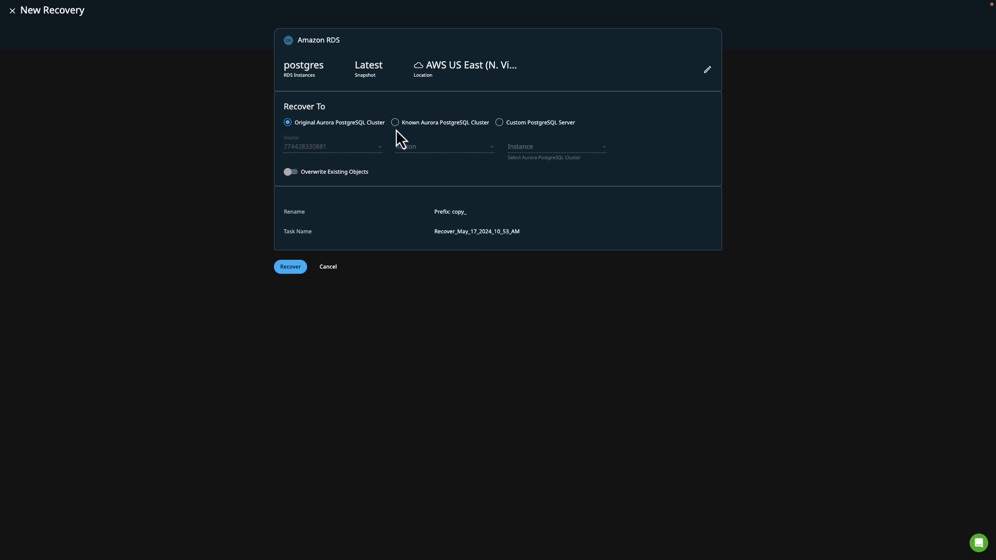
mouse_move(521, 145)
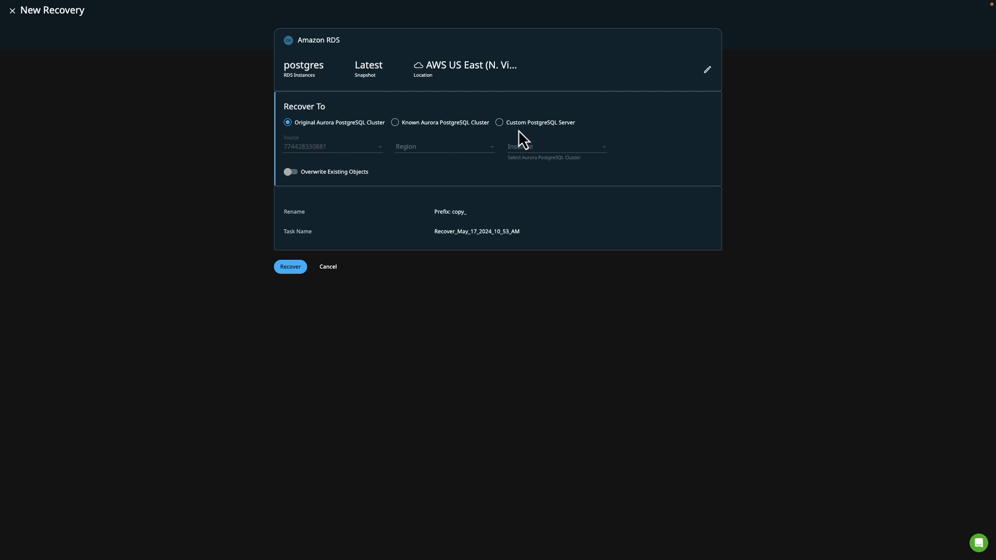
Target a custom PostgreSQL server at 172.31.17.204 in AWS US East (N. Virginia)
left_click(499, 122)
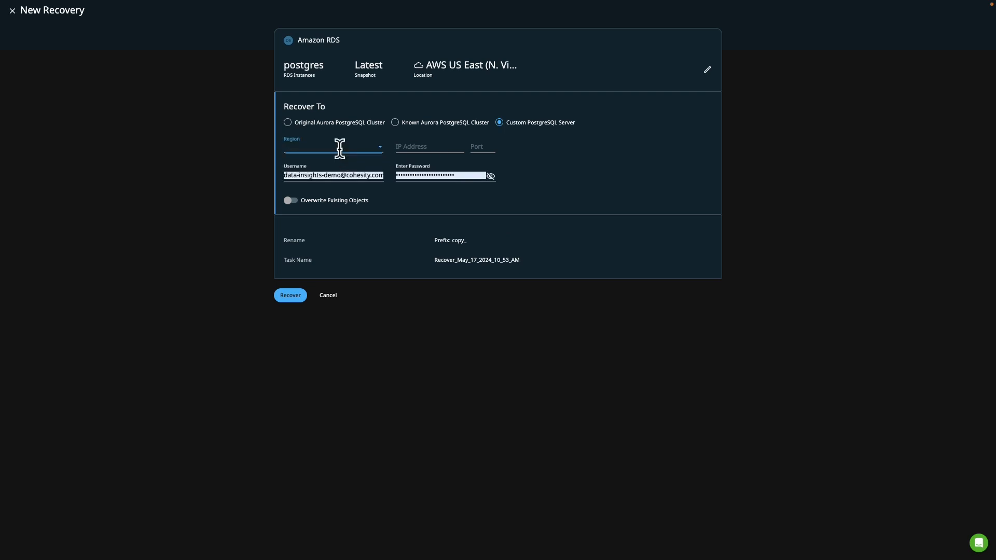
left_click(332, 146)
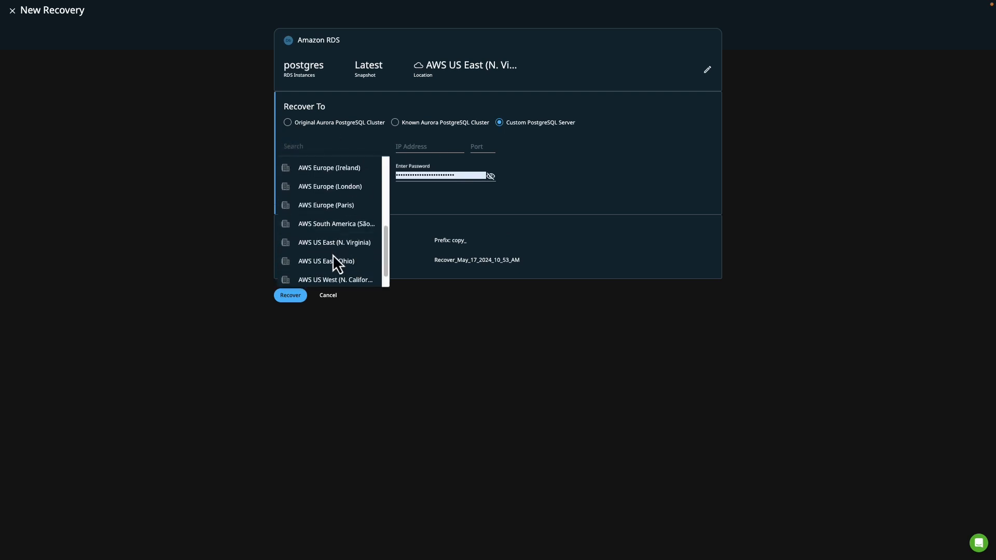
mouse_move(333, 243)
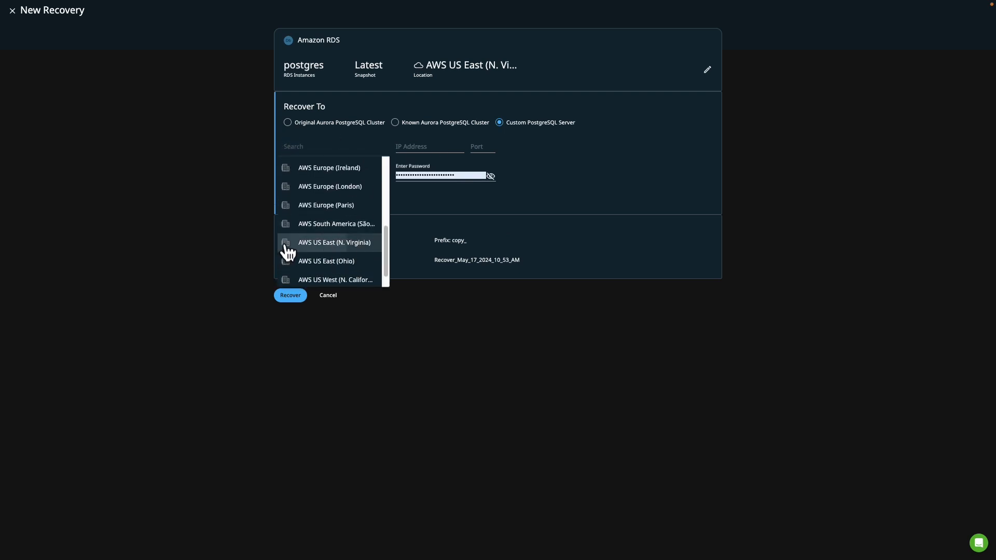
left_click(335, 242)
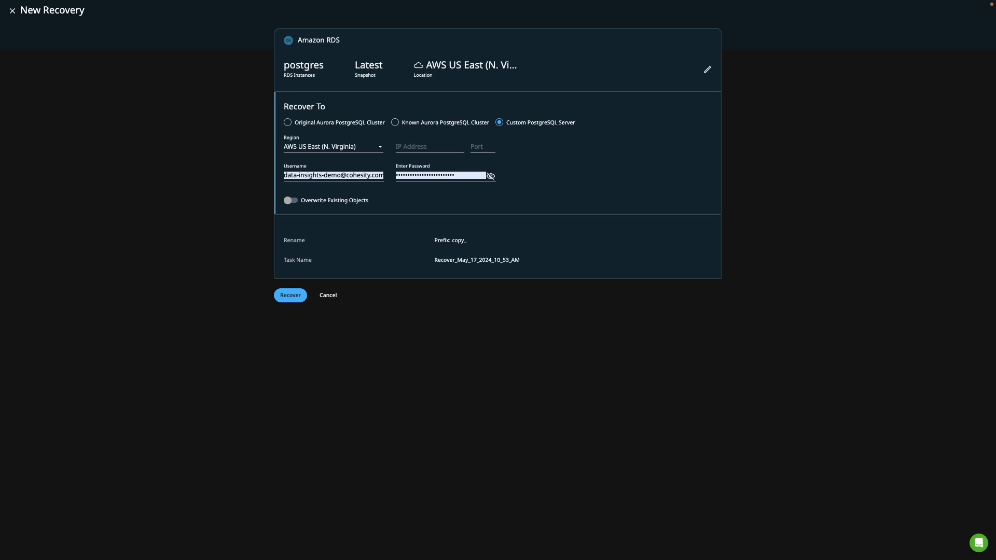
left_click(430, 146)
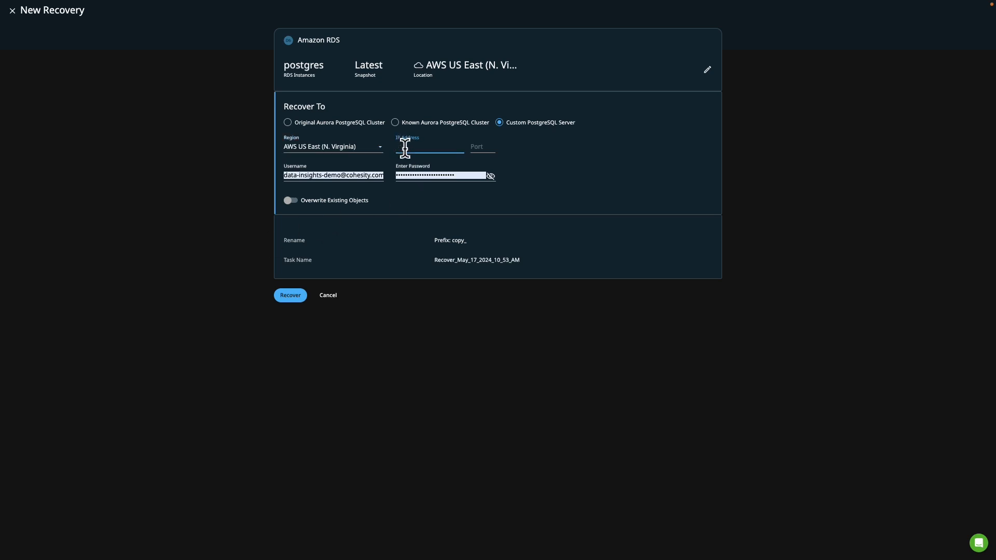
type("17.31.")
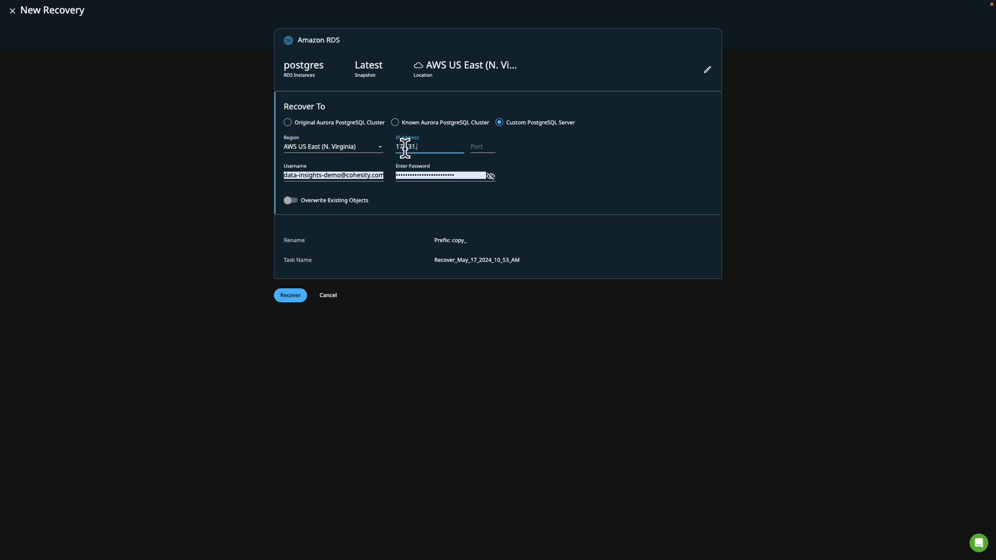
type("172.31.17.204")
left_click(483, 147)
type("5432")
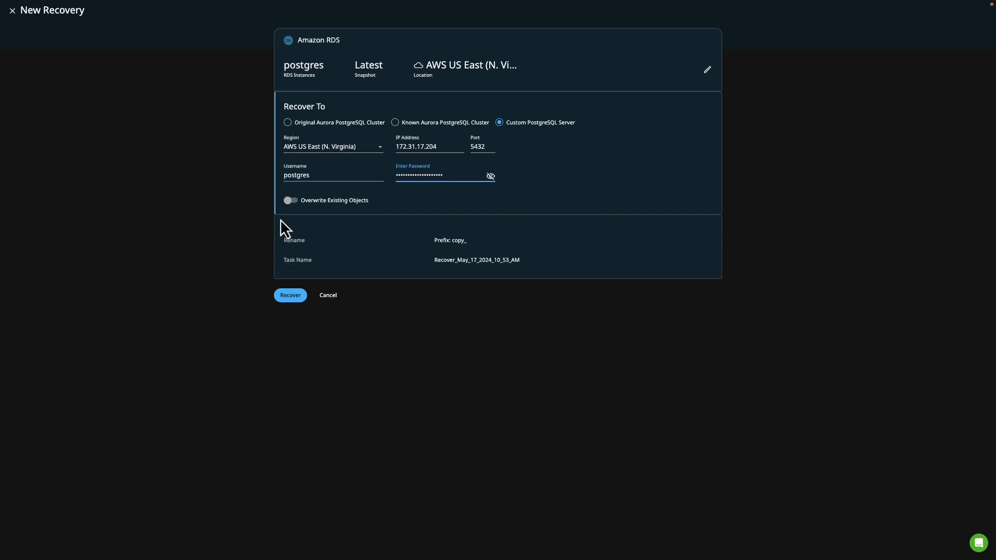
Enable overwrite, set prefix scjrecover and task name SCJ-Recovery-Postgres
left_click(291, 200)
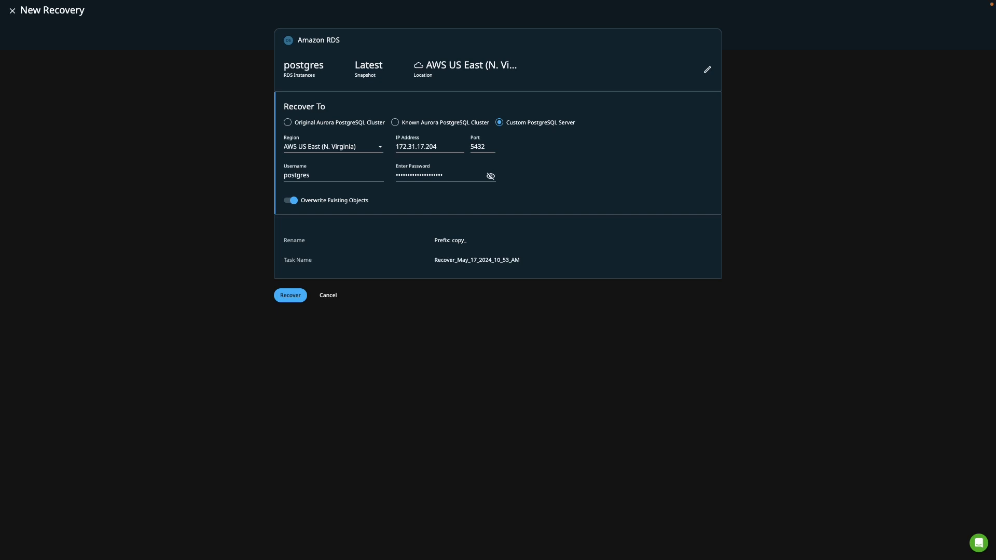
mouse_move(451, 272)
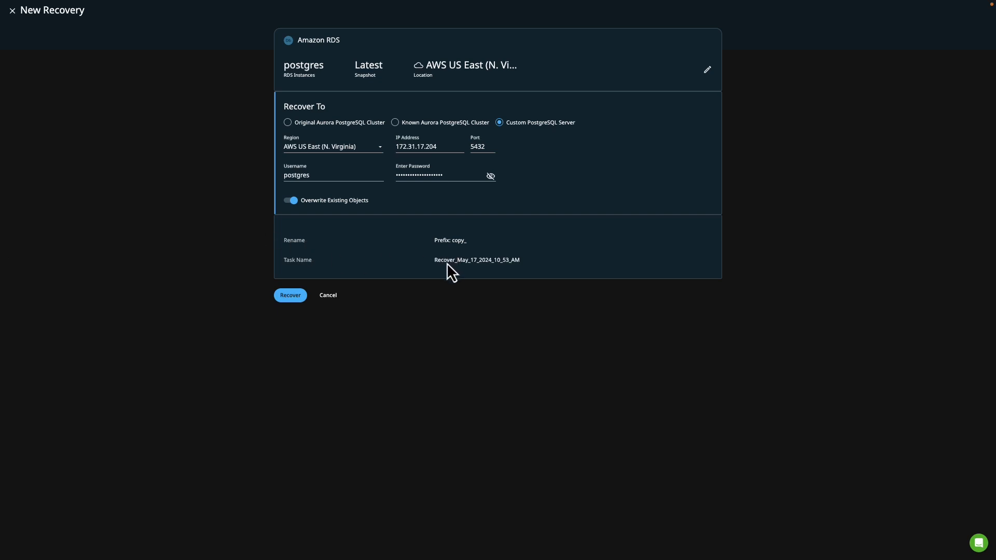
left_click(451, 240)
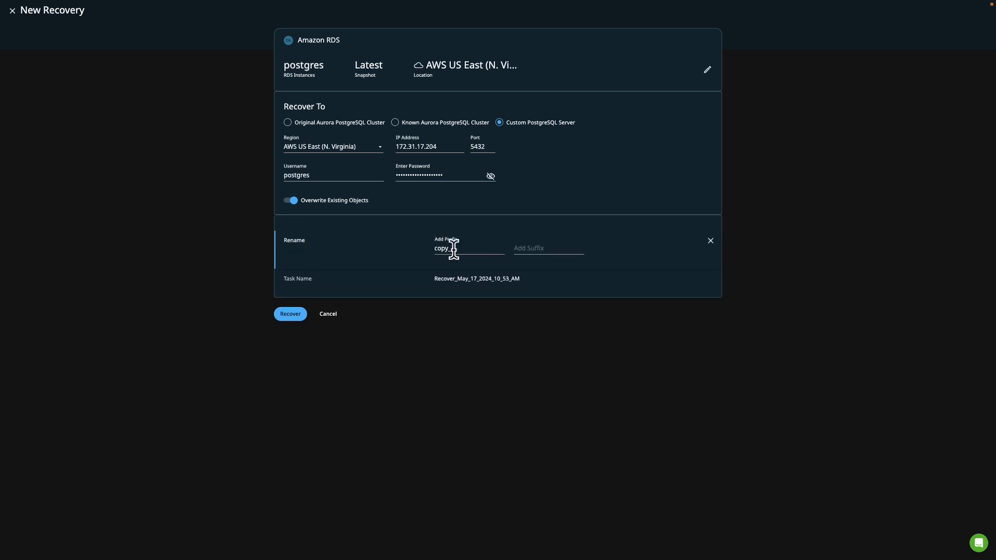
type("scjrecover")
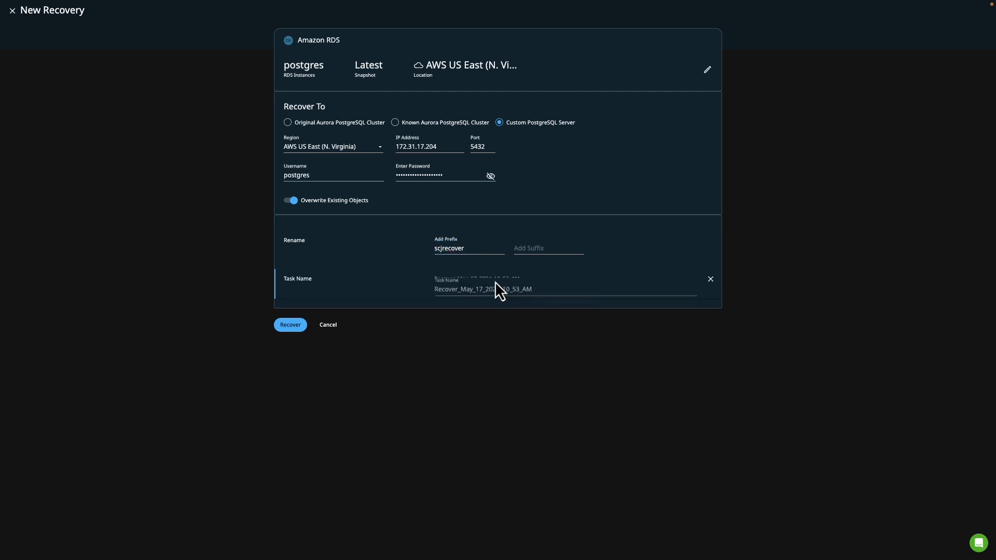
type("SCJ-Recovery-Postgres")
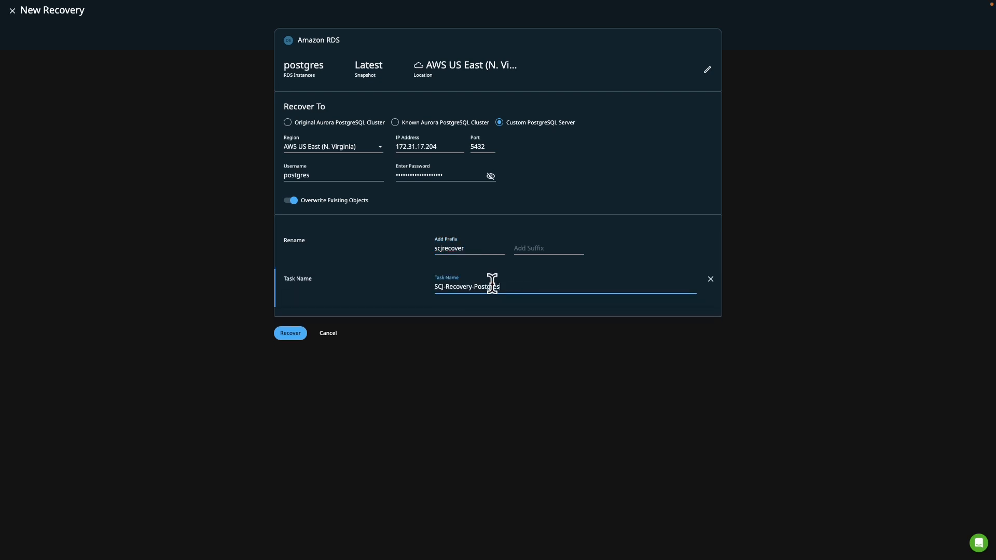
mouse_move(292, 368)
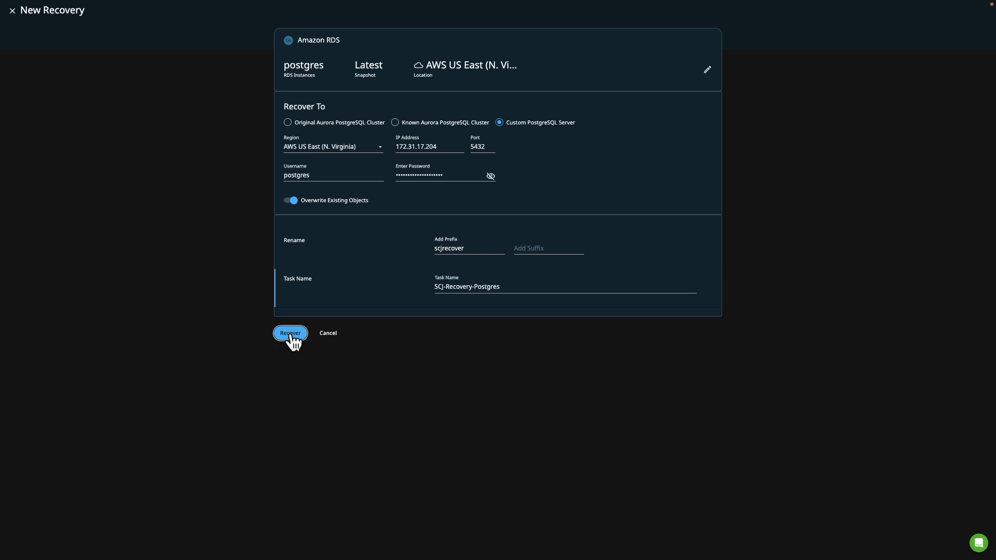
Launch the recovery task and view its progress and detailed activity log
left_click(289, 333)
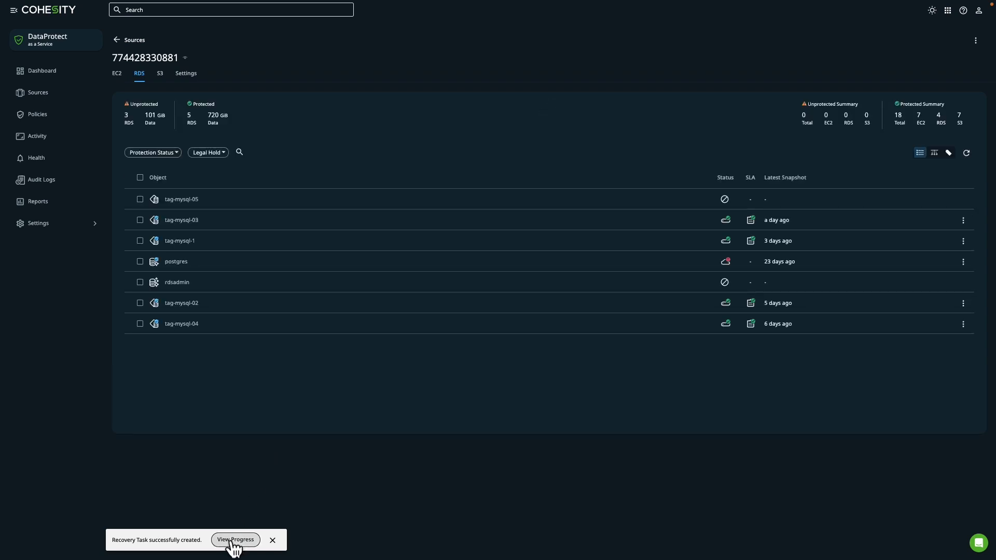
left_click(235, 539)
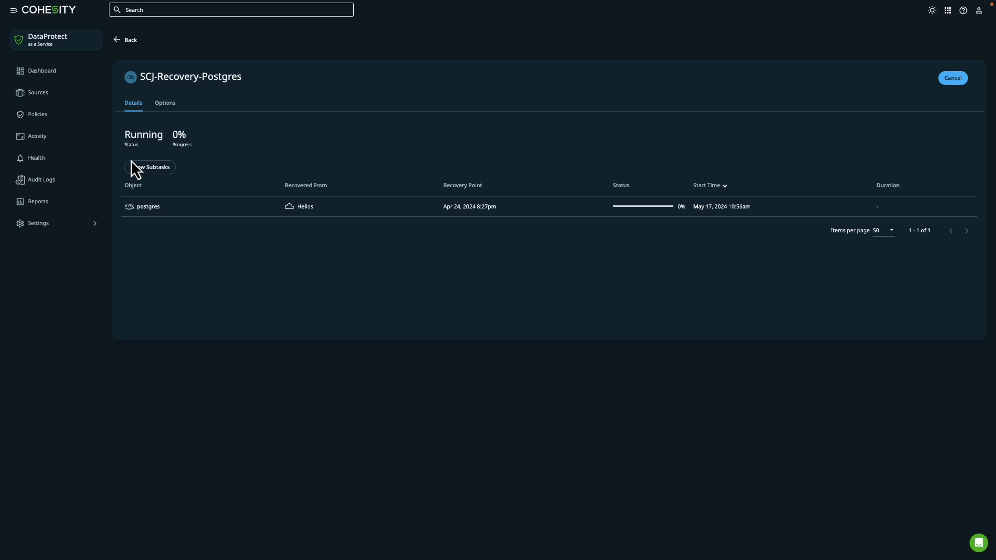
left_click(150, 167)
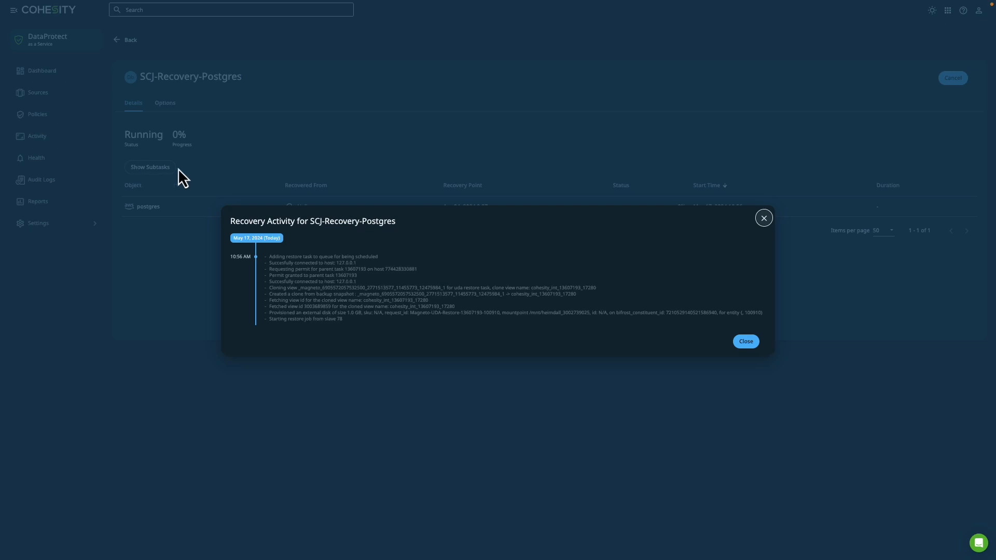
Review the recovery's chosen options and monitor until the restore job reports successful
left_click(744, 341)
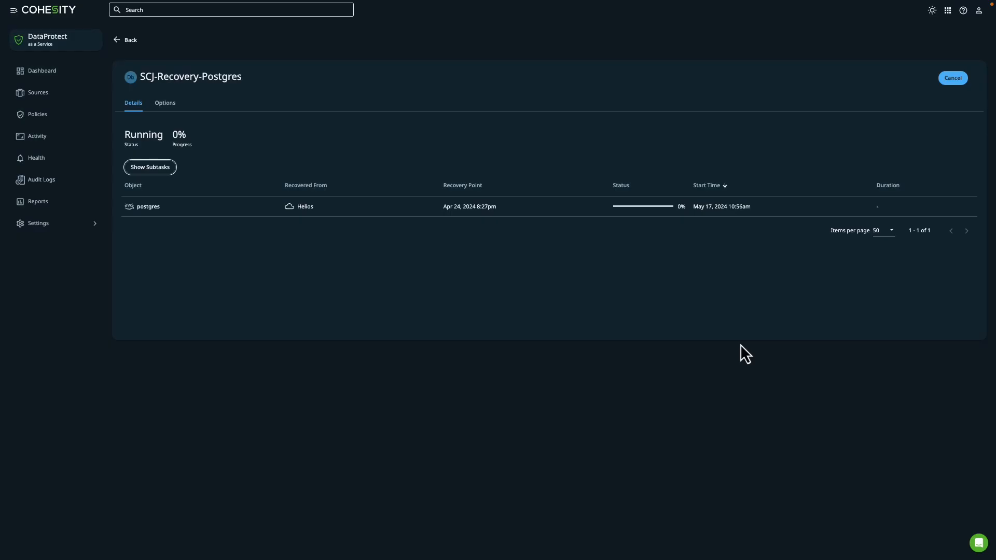
mouse_move(165, 103)
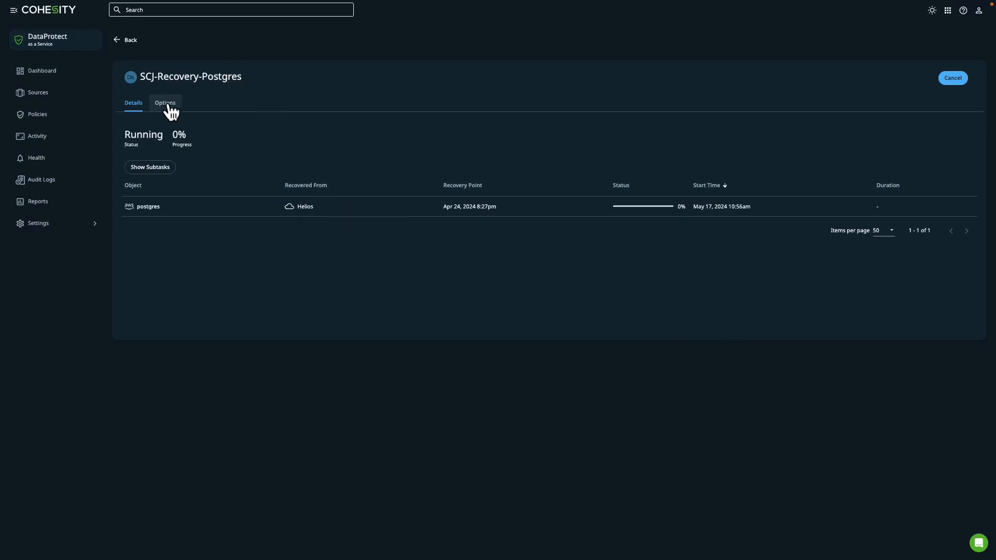
left_click(165, 102)
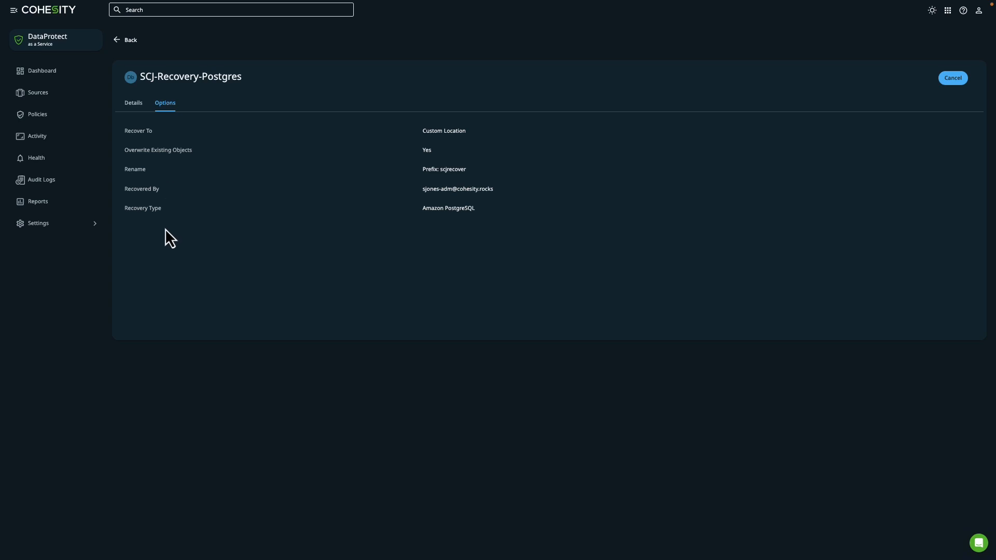
mouse_move(173, 247)
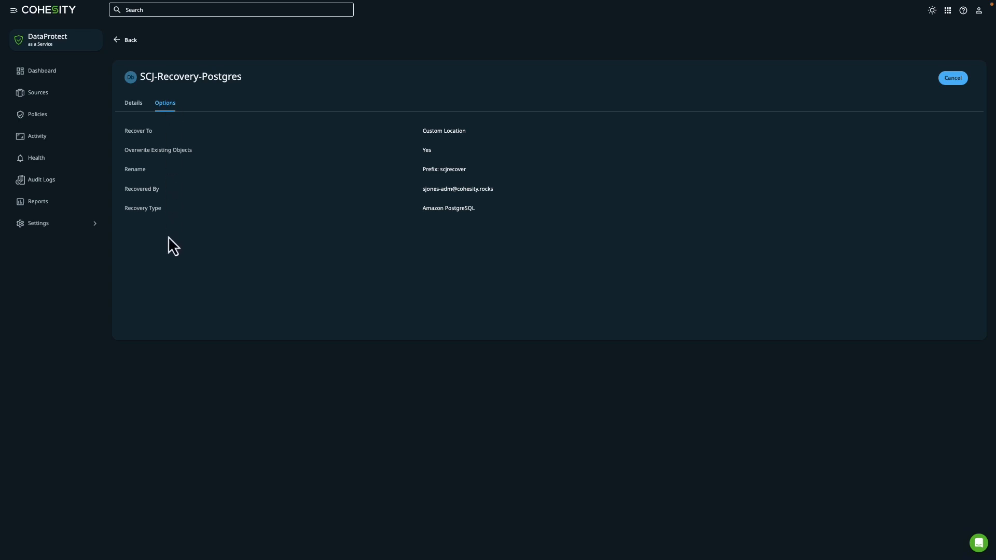
mouse_move(158, 185)
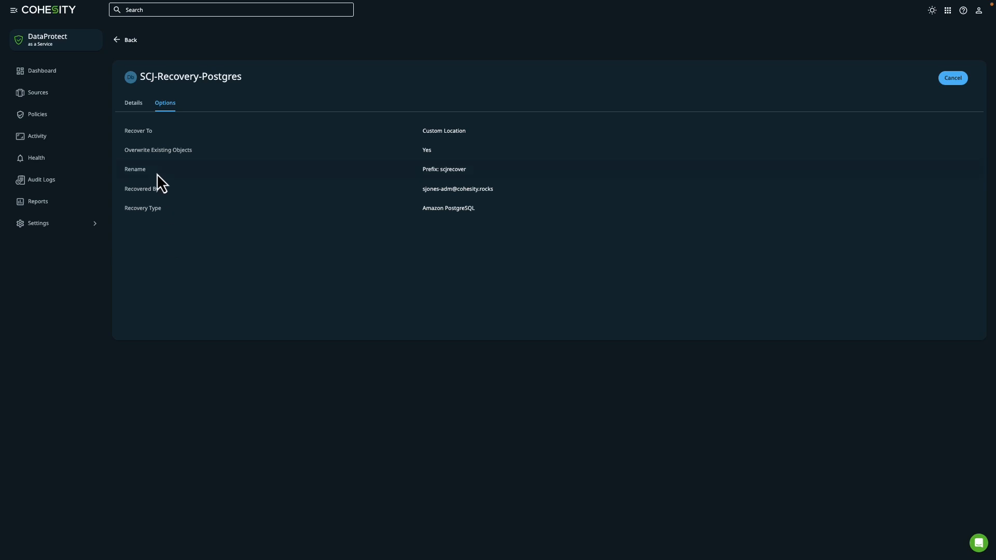
mouse_move(477, 183)
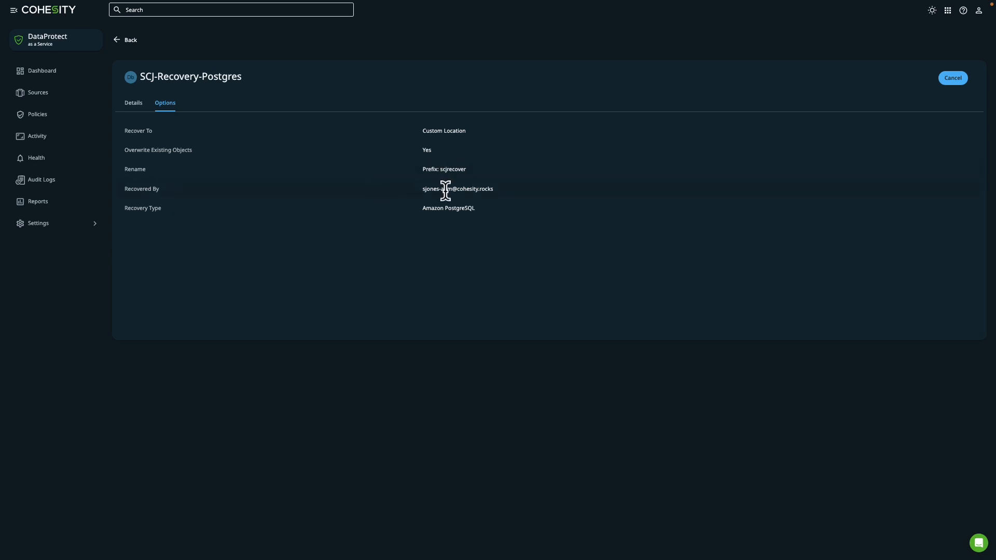
mouse_move(319, 223)
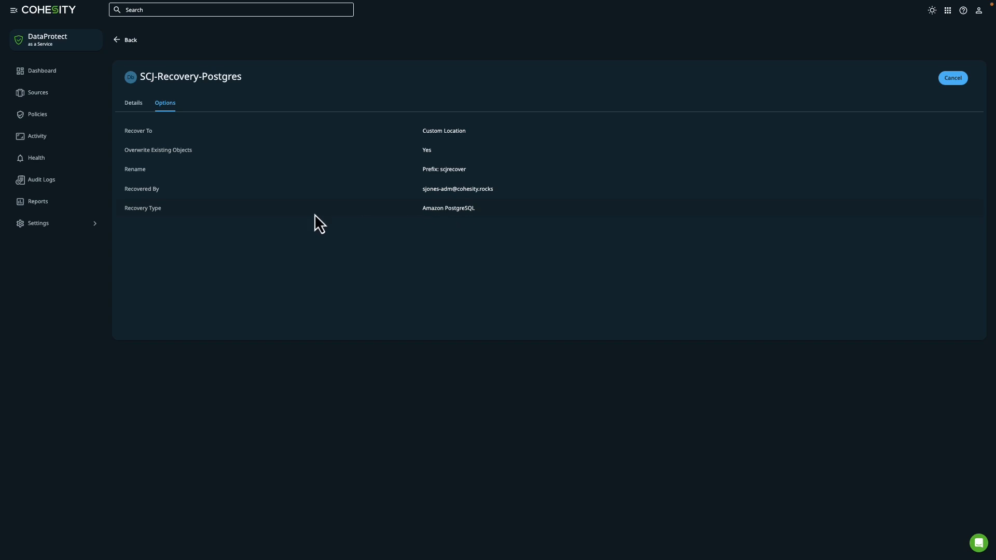
left_click(134, 103)
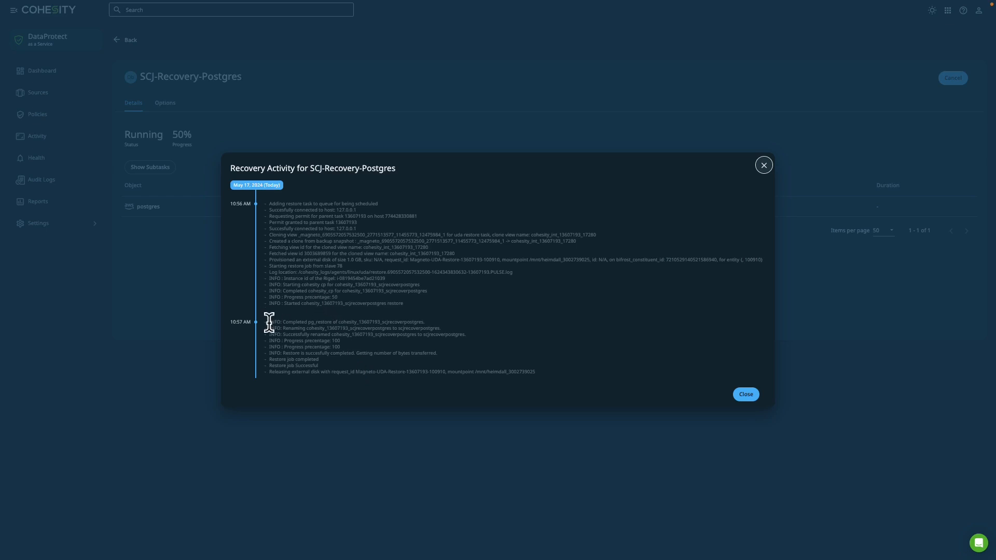
mouse_move(375, 322)
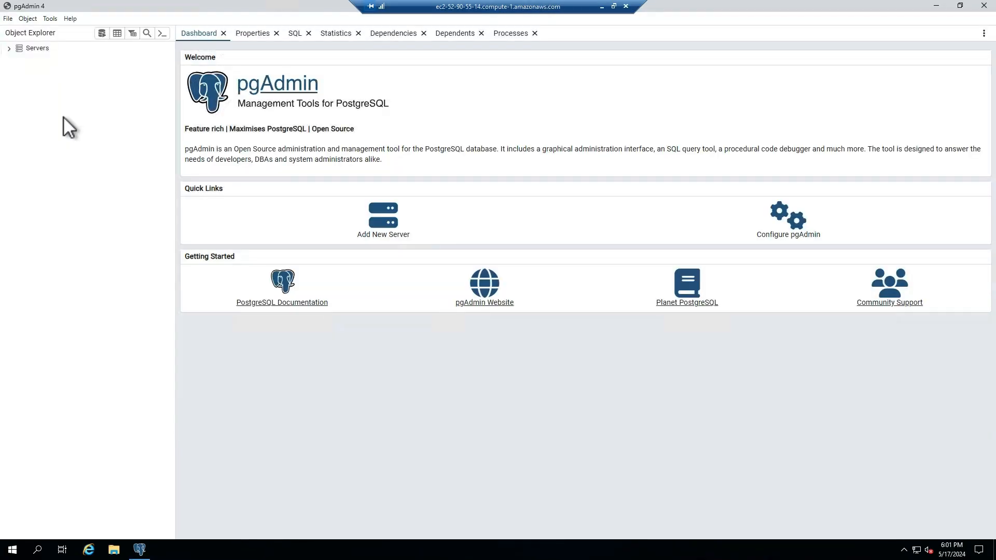
Connect to the PostgreSQL 15 server so scjrecoverpostgres appears under Databases
left_click(9, 48)
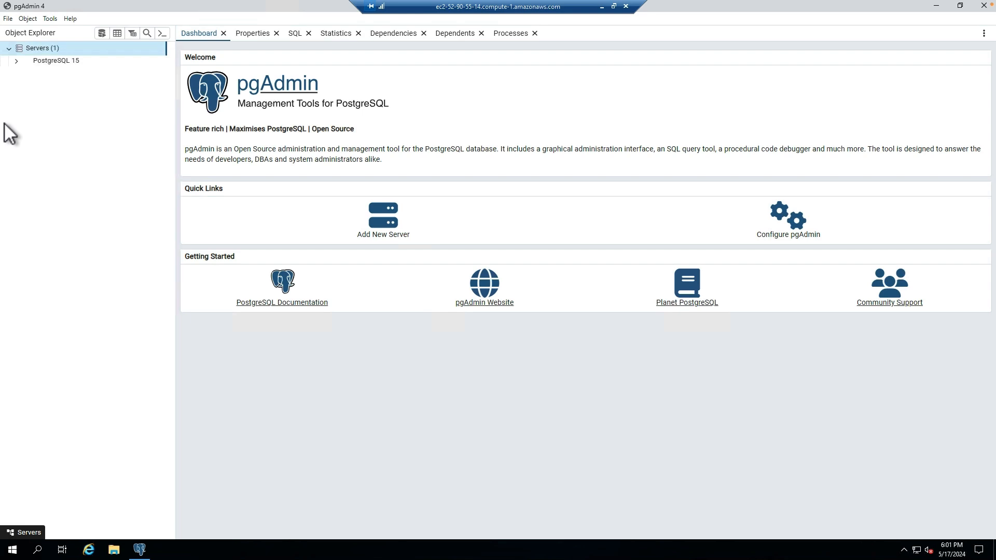
double_click(56, 60)
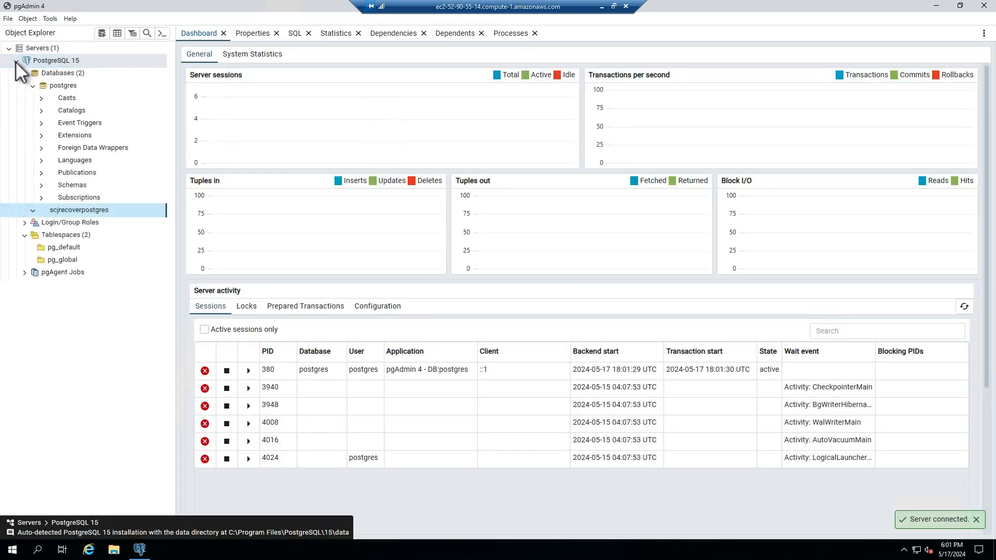